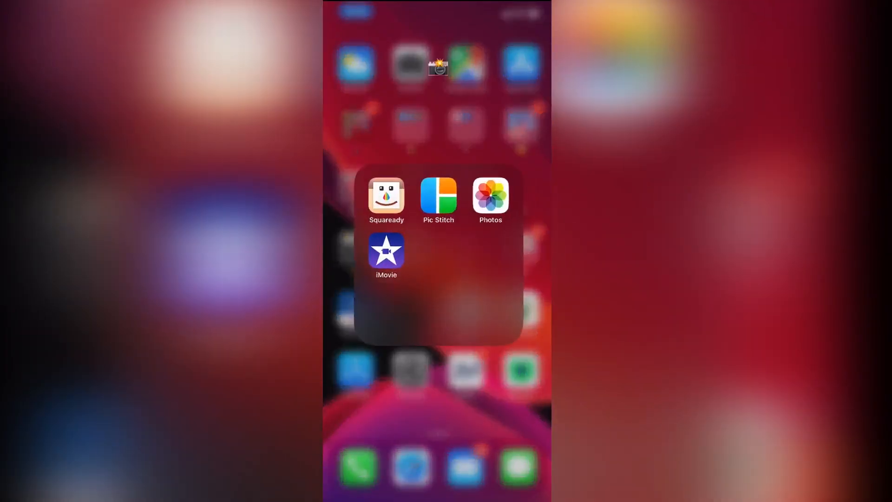
Close the photo apps folder and reach the widget's Customise Shortcuts list.
click(491, 197)
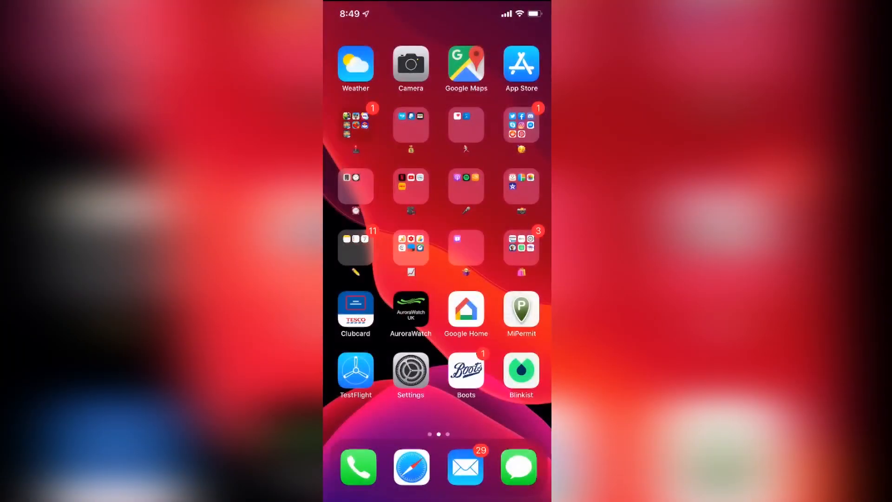
scroll(down, 3)
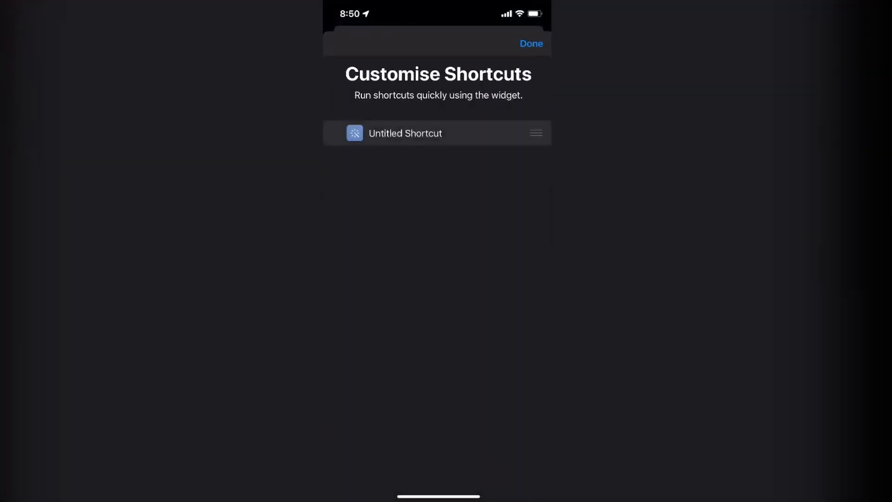
Finish the widget shortcuts, browse Memoji stickers, and land on the iOS 13 install article.
click(532, 43)
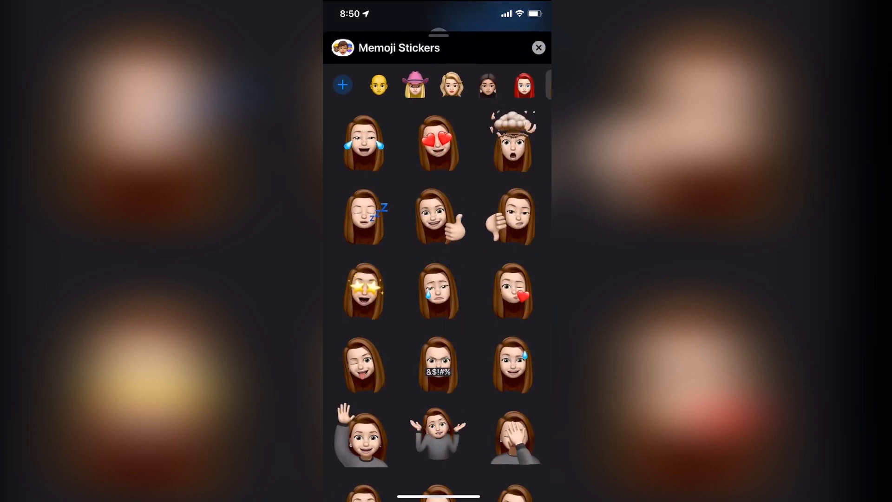
scroll(down, 3)
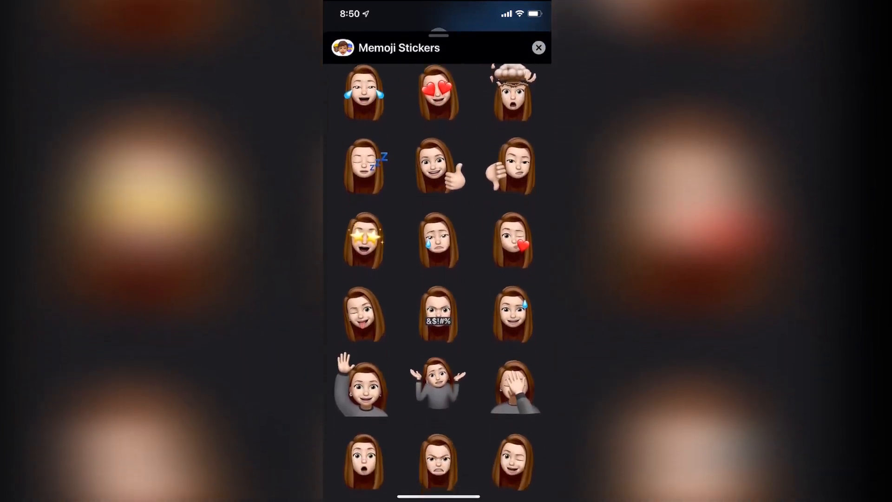
scroll(down, 3)
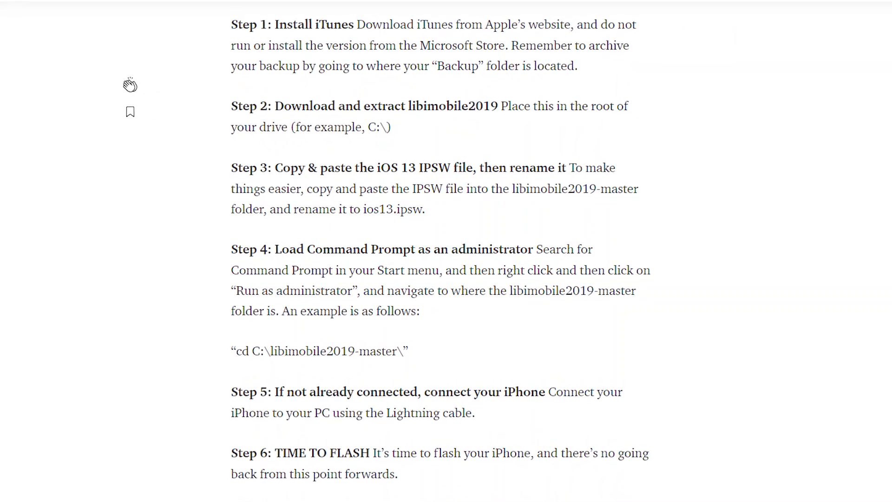
Search for iTunes to download it, then reach the libimobile2019 GitHub repository.
text(itunes)
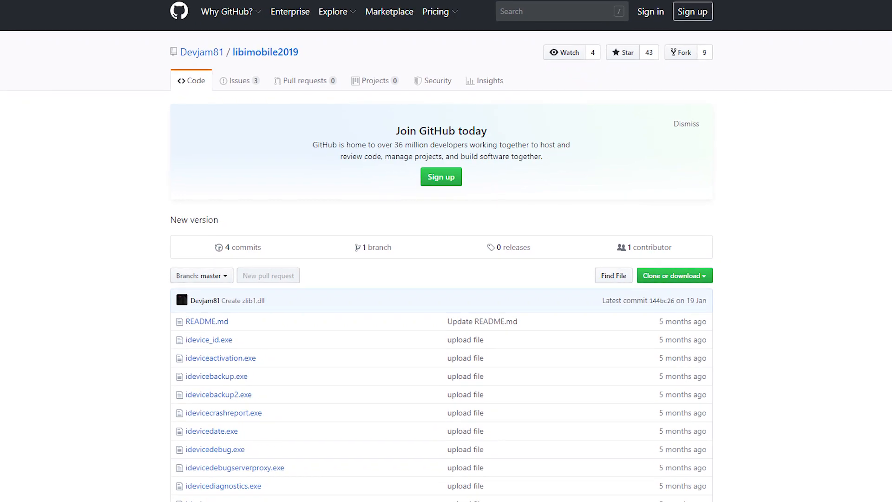
Download libimobile2019-master and view it beside ios13.ipsw in the Downloads folder.
scroll(down, 3)
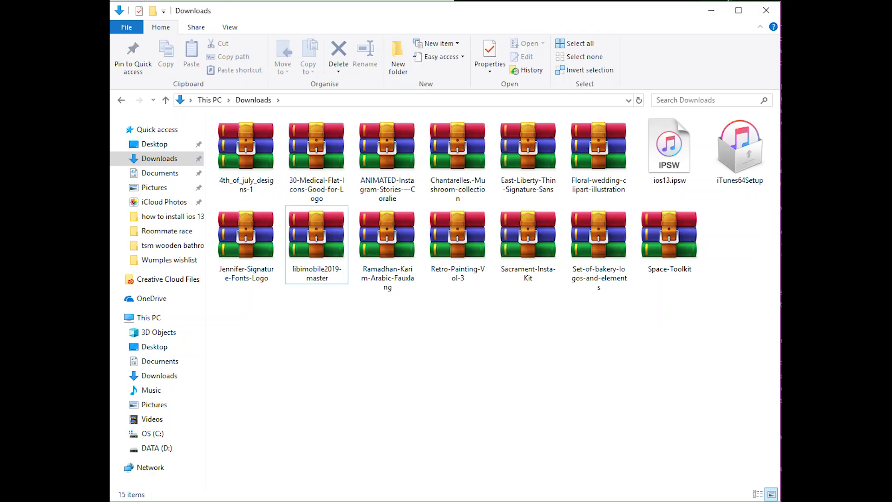
Search the Start menu for Command Prompt and bring up its administrator option.
click(152, 434)
text(comm)
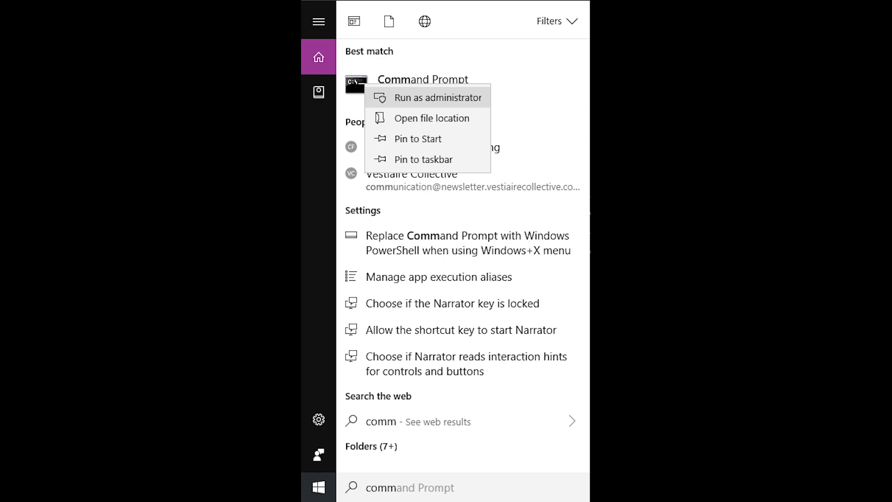
Run Command Prompt as administrator so idevicerestore starts the iOS 13 IPSW restore.
click(439, 97)
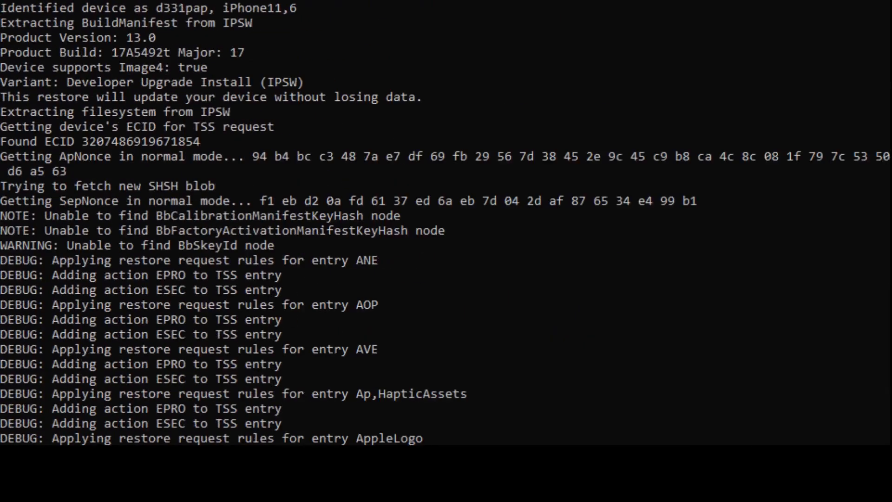
Scroll through idevicerestore's verbose plist output while firmware data is sent to the iPhone.
scroll(down, 3)
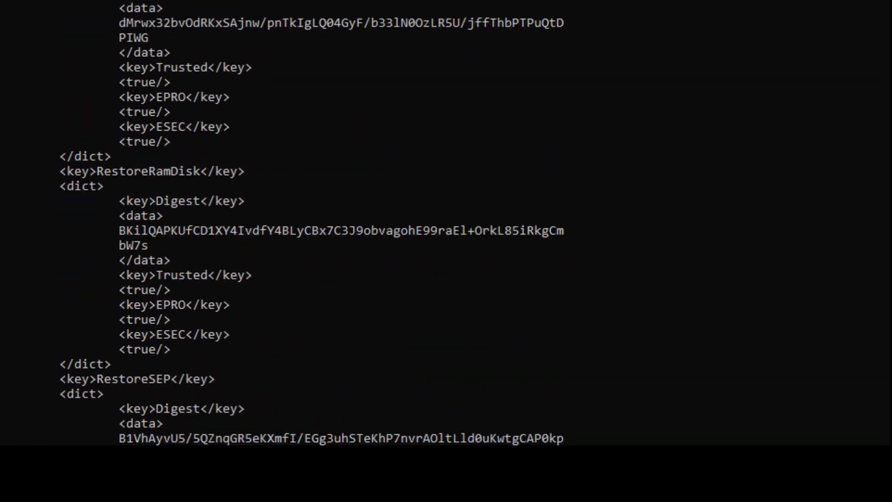
scroll(down, 3)
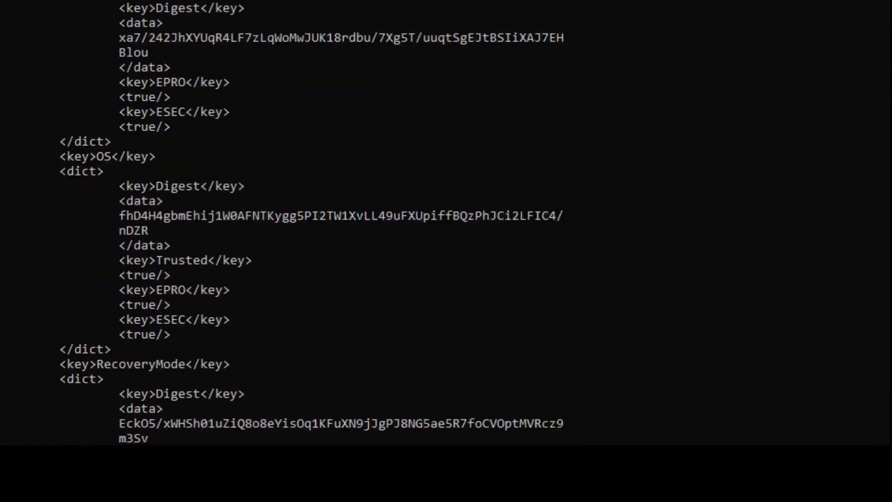
scroll(down, 3)
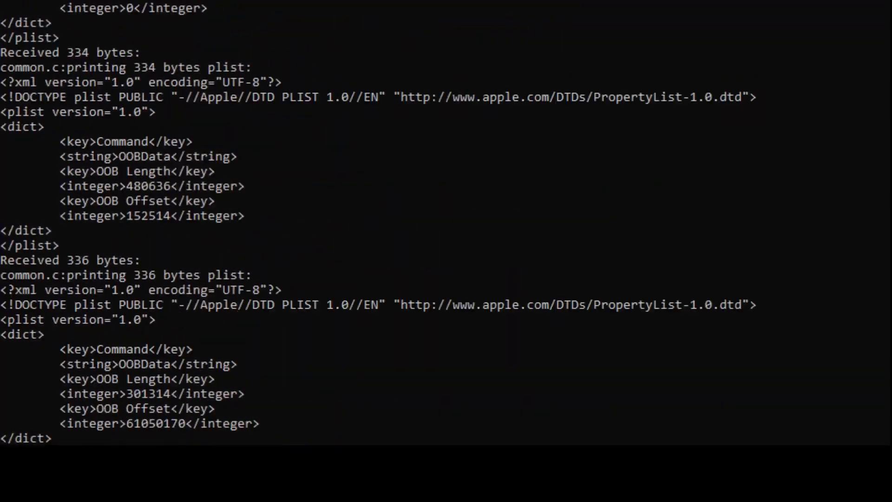
scroll(down, 3)
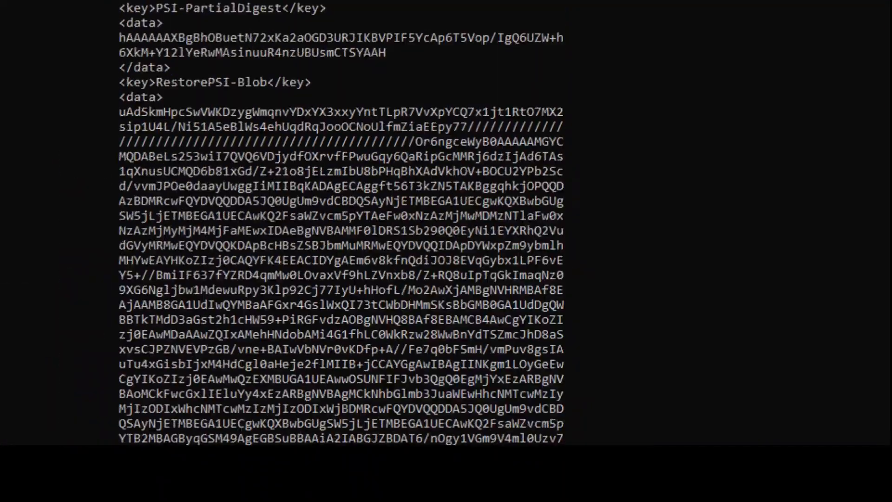
scroll(down, 3)
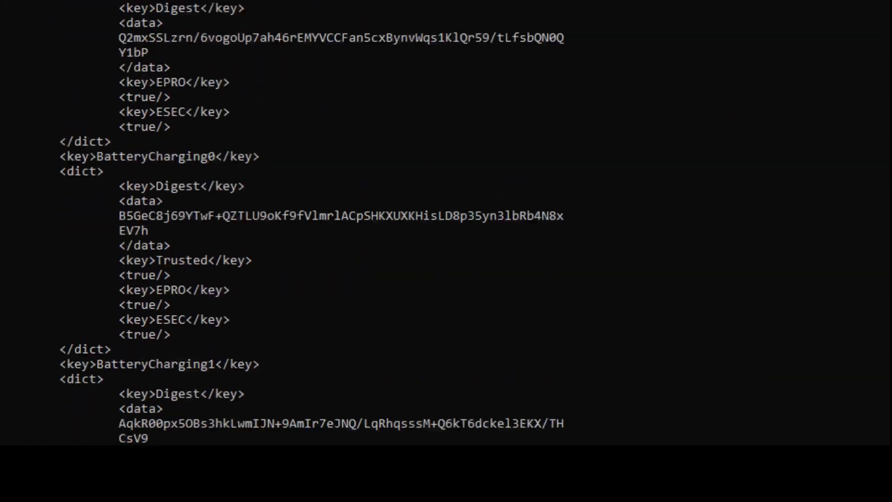
Let idevicerestore finish so the iPhone reboots to its home screen.
scroll(down, 3)
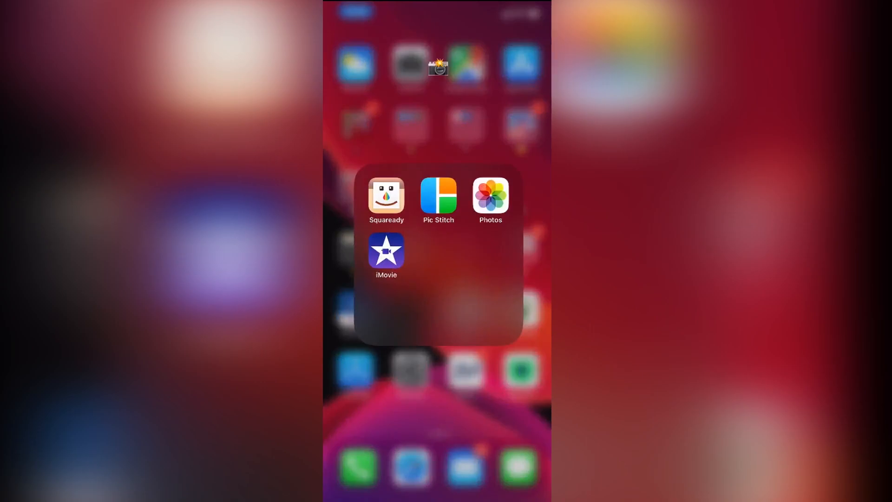
Close the photo apps folder and launch the Settings app on the iPhone.
click(490, 197)
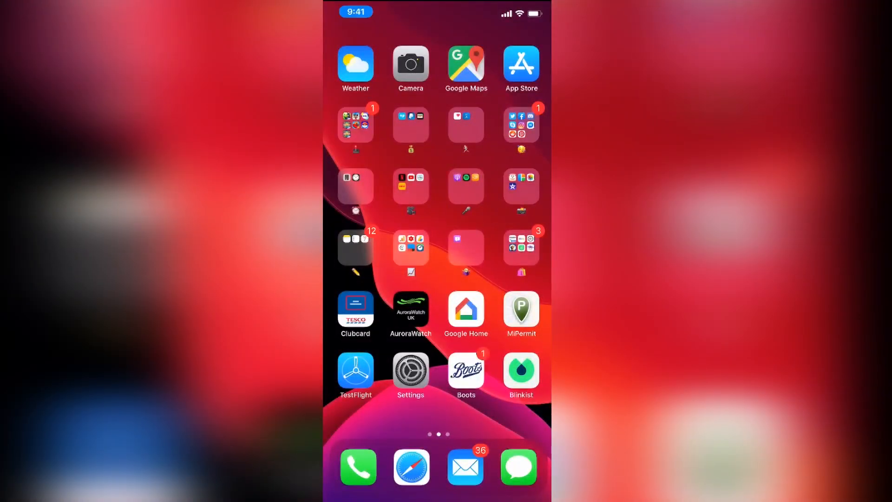
click(410, 369)
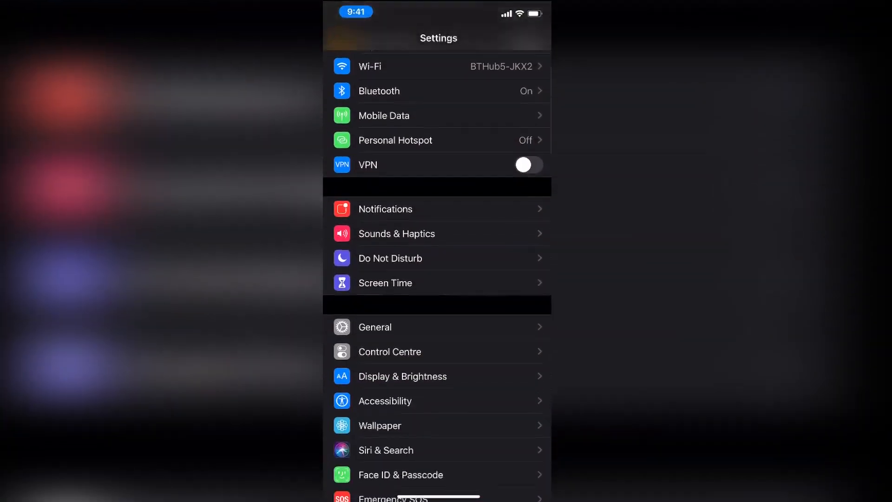
scroll(down, 3)
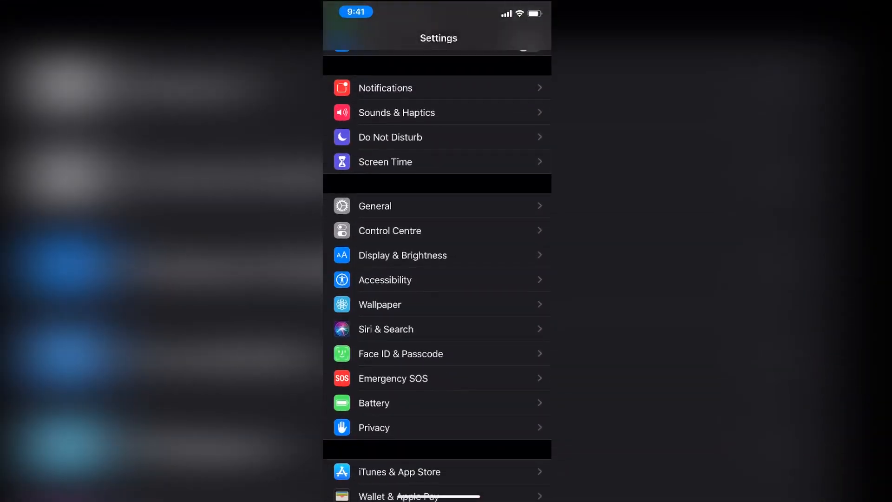
In Display & Brightness, set the iPhone's Appearance to Dark.
click(402, 255)
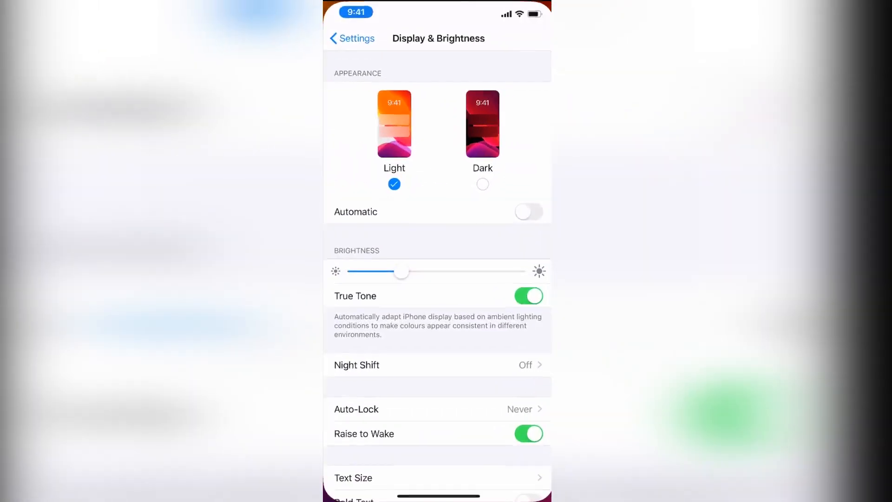
click(483, 125)
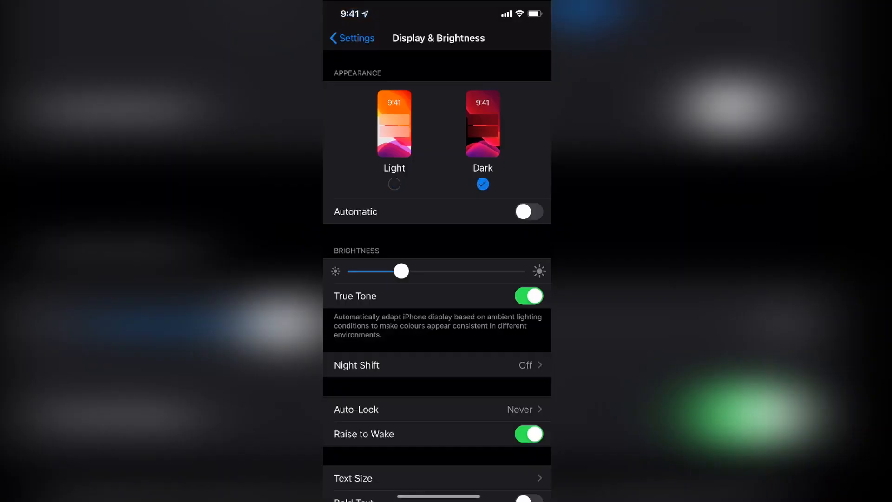